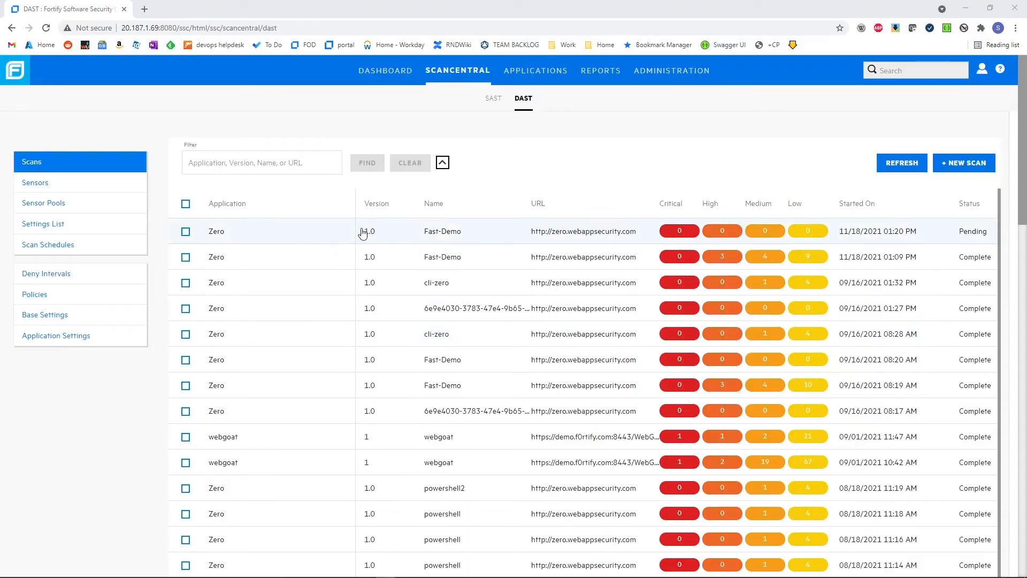
pyautogui.moveTo(639, 231)
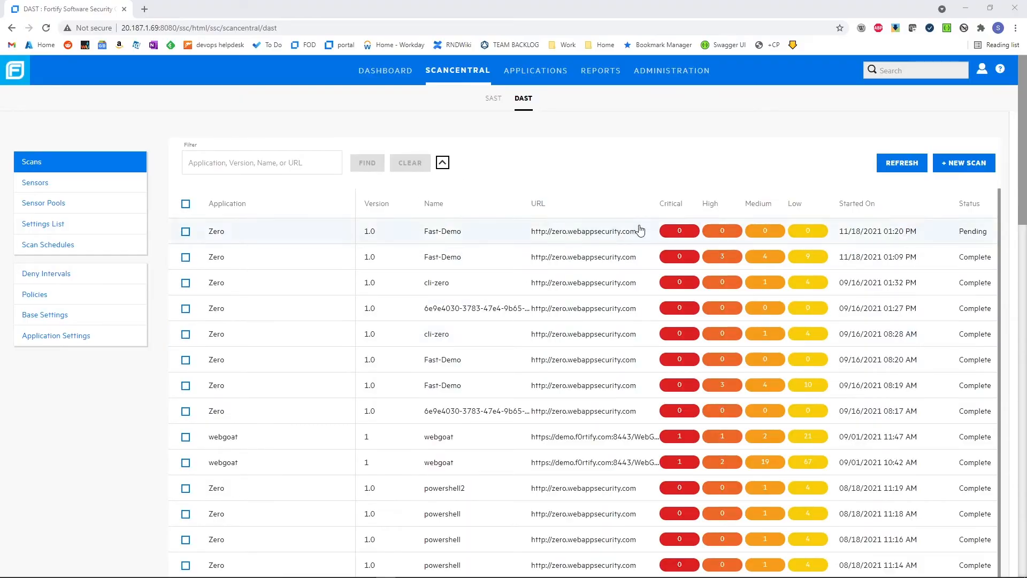
pyautogui.moveTo(568, 228)
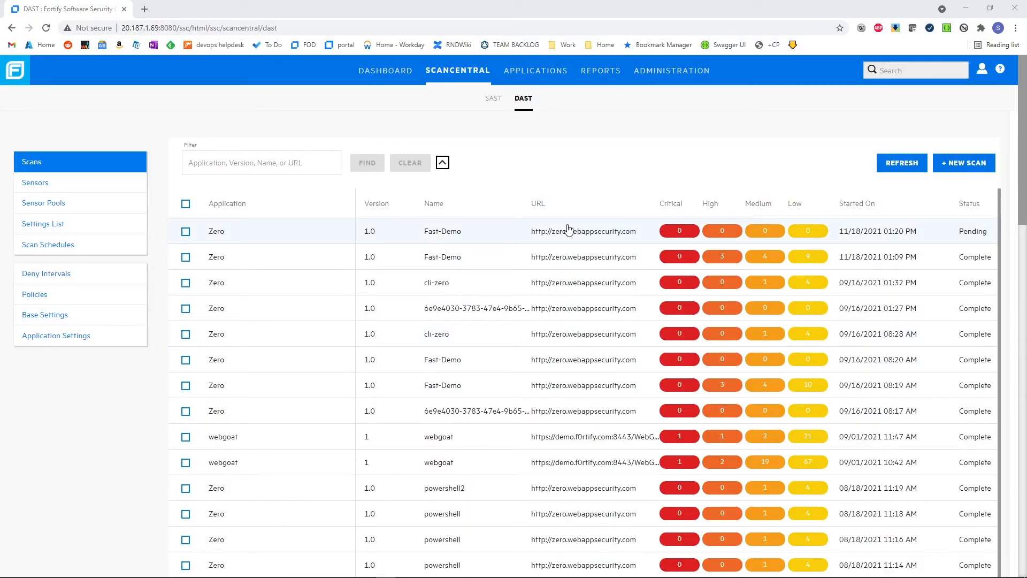
# - Refresh the scans list so the pending Fast-Demo scan shows Complete with 3 high, 4 medium, 10 low
pyautogui.click(441, 231)
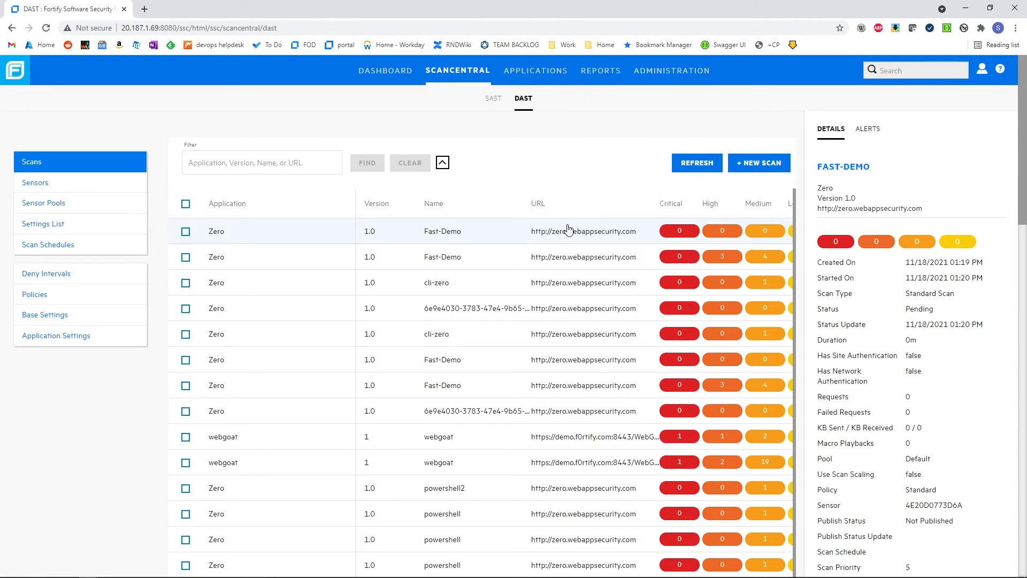
pyautogui.moveTo(568, 230)
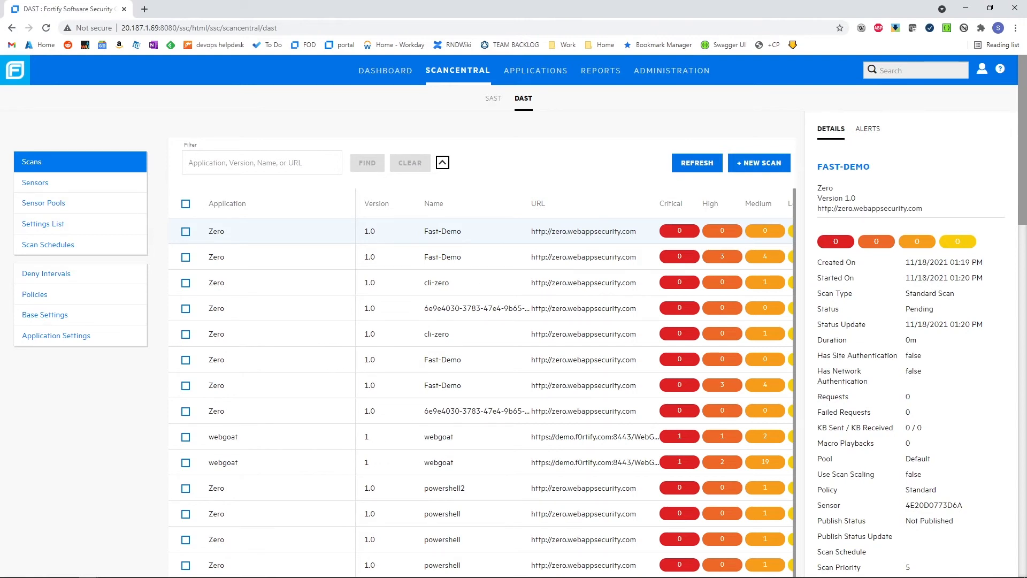
pyautogui.click(696, 163)
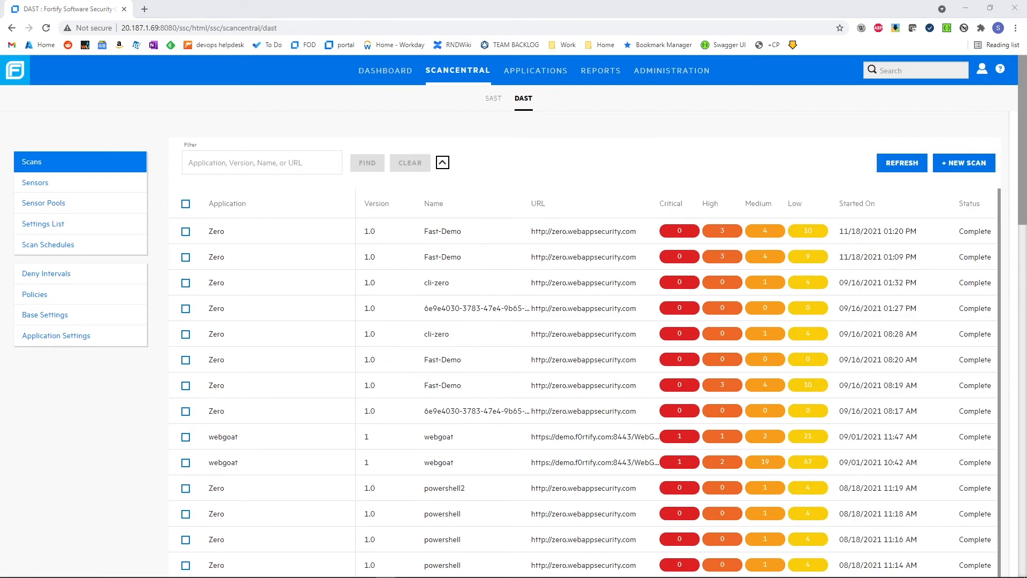
pyautogui.moveTo(584, 179)
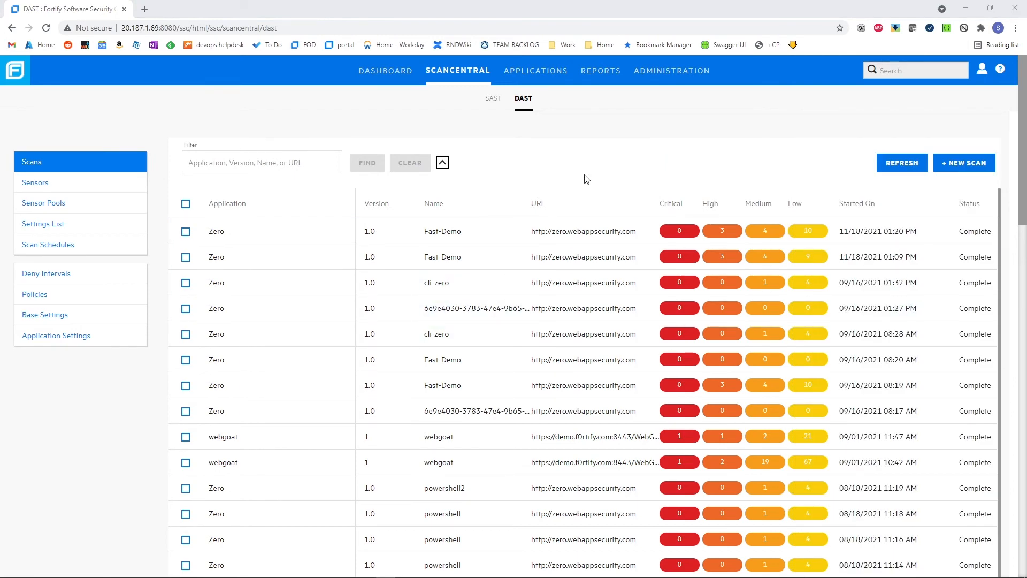
pyautogui.moveTo(572, 229)
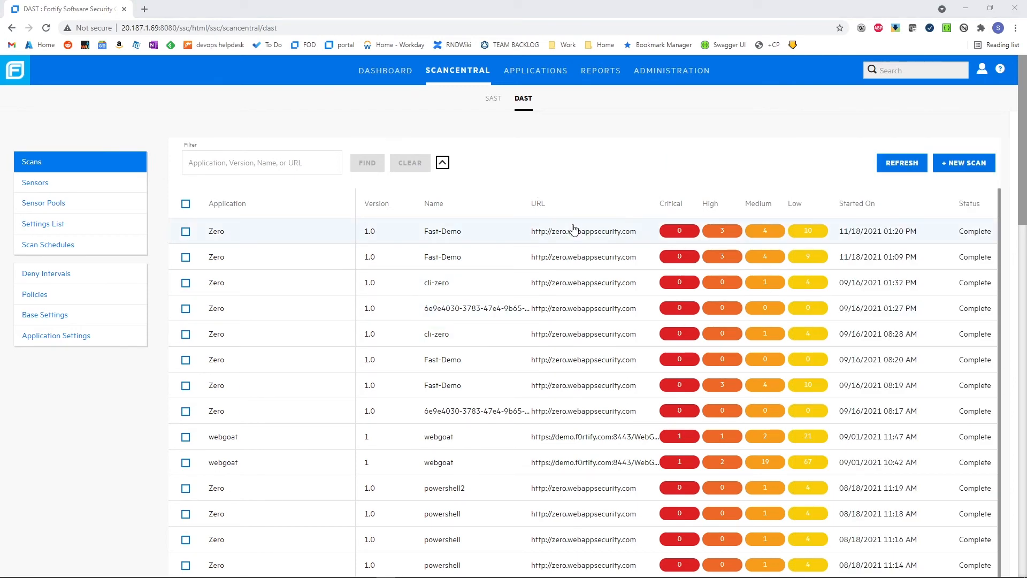
# - Show the completed Fast-Demo scan's details and select its 2m duration value beside 1719 requests
pyautogui.click(442, 230)
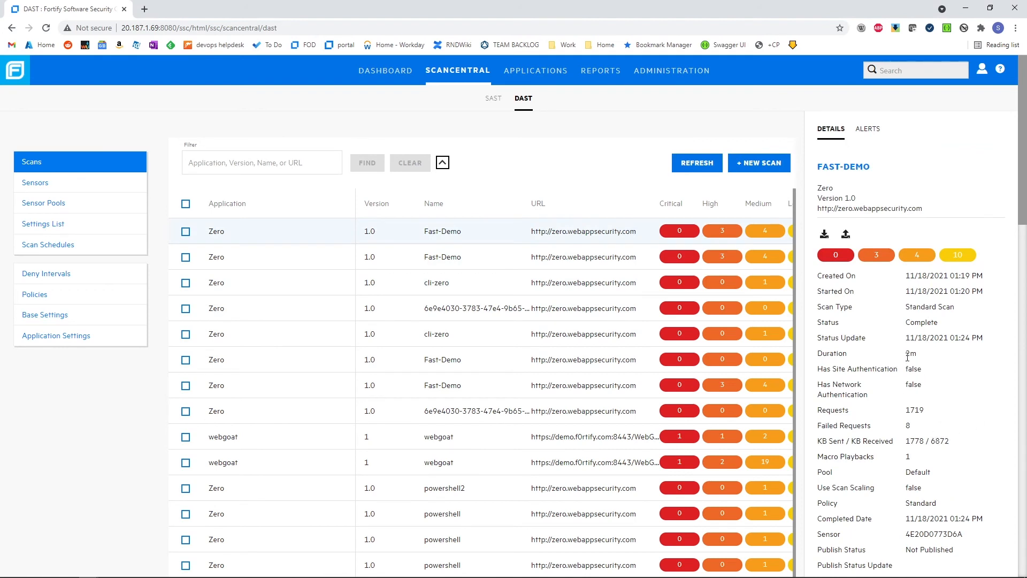
pyautogui.doubleClick(910, 353)
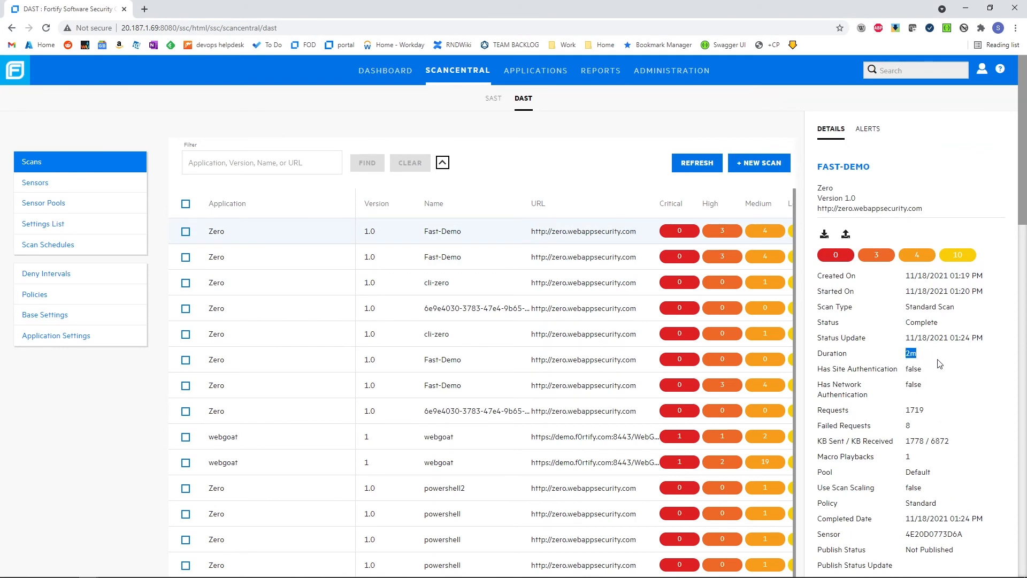